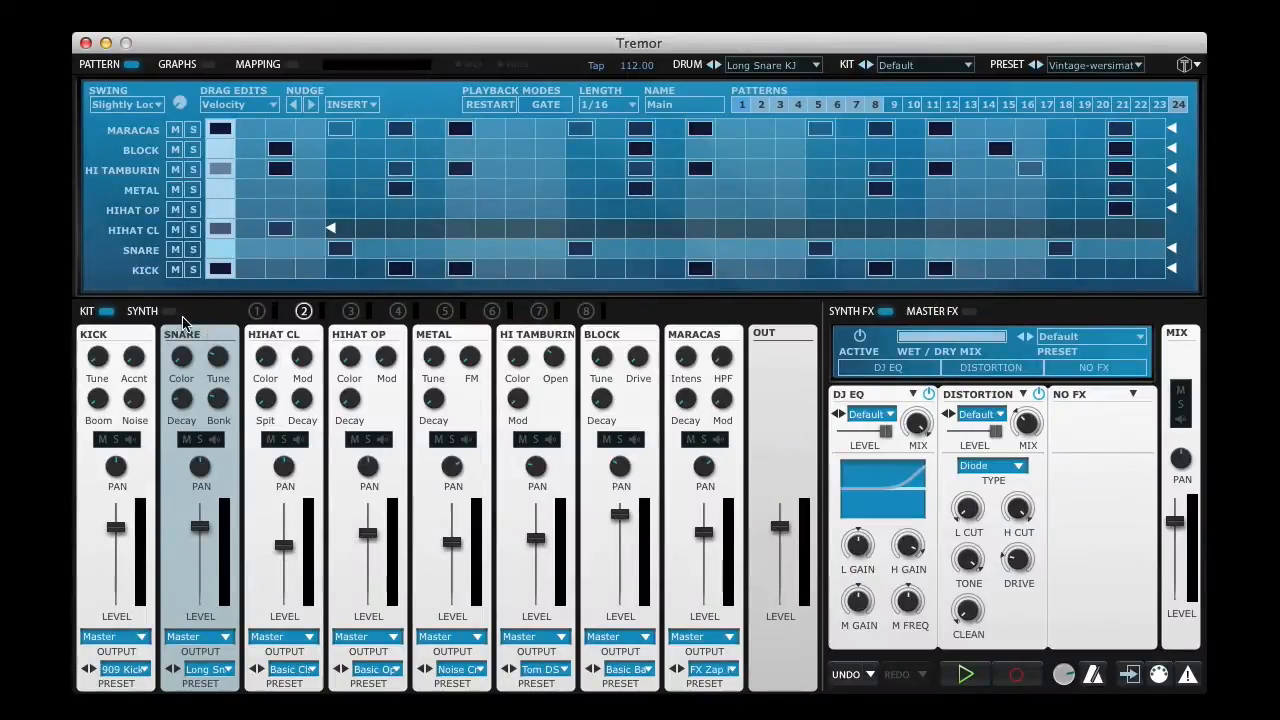
Show the snare voice's synth editor with its oscillator, envelope and modulation settings
{"action": "left_click", "coordinate": [142, 311]}
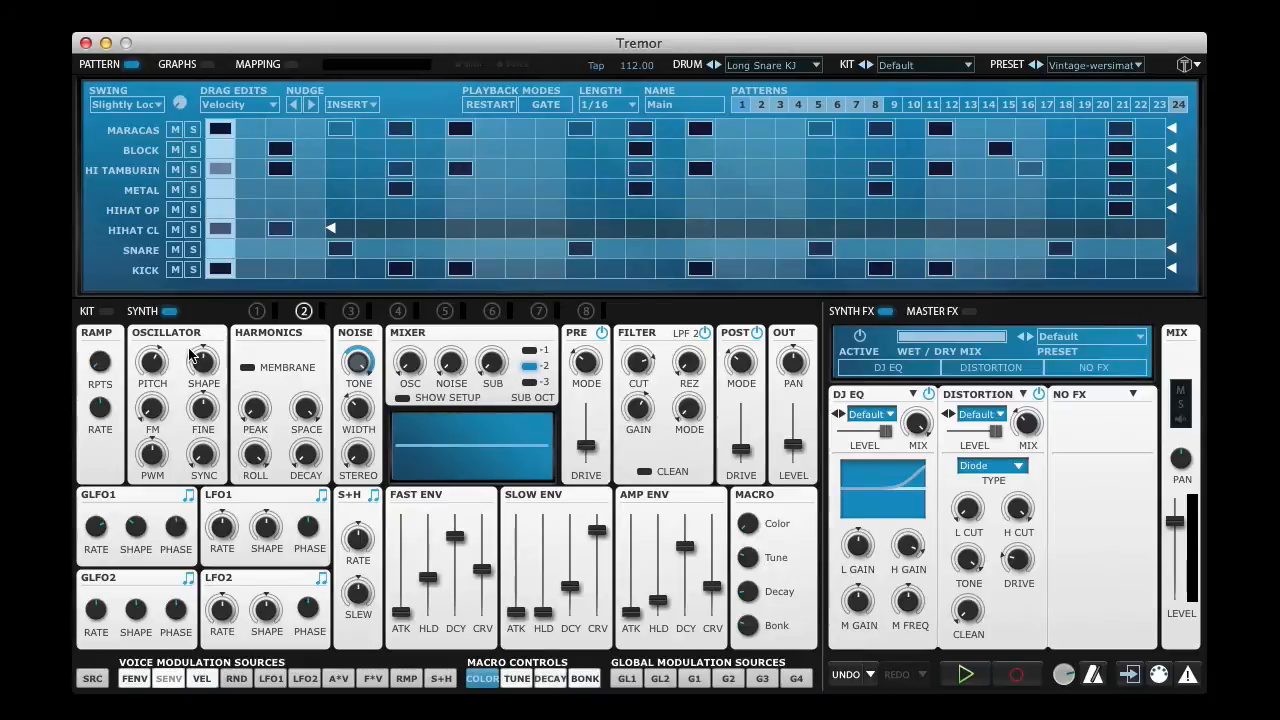
{"action": "left_click", "coordinate": [86, 311]}
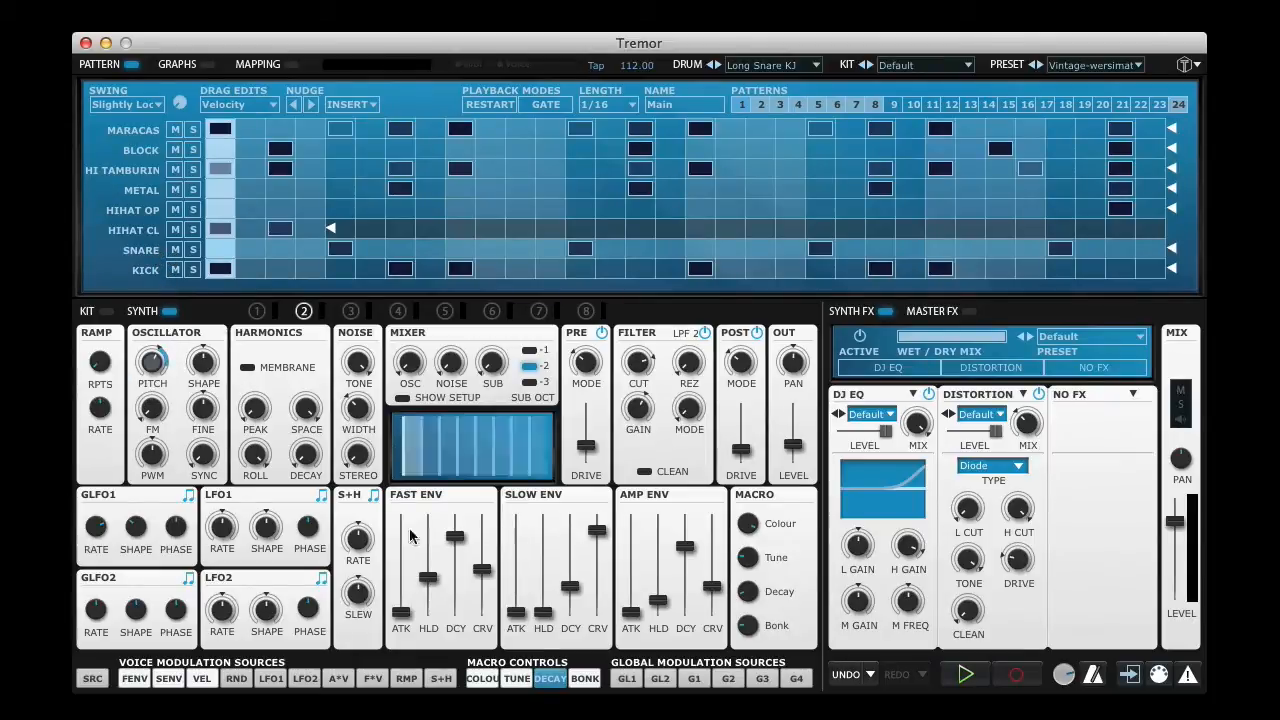
Assign the snare's Decay macro to the pitch envelope, renaming it Pitch E…
{"action": "left_click", "coordinate": [108, 311]}
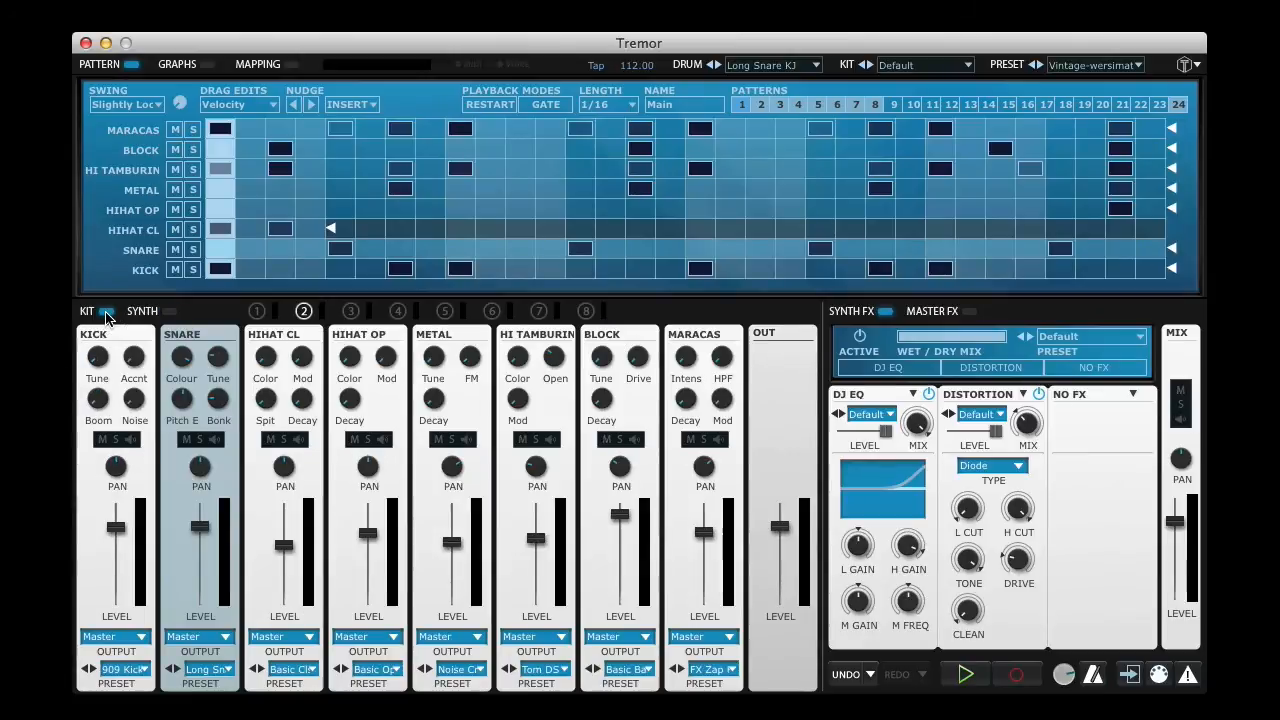